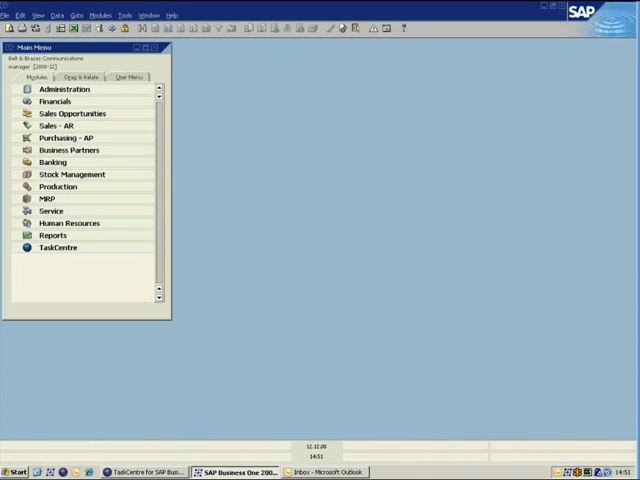
mouse_move(168, 336)
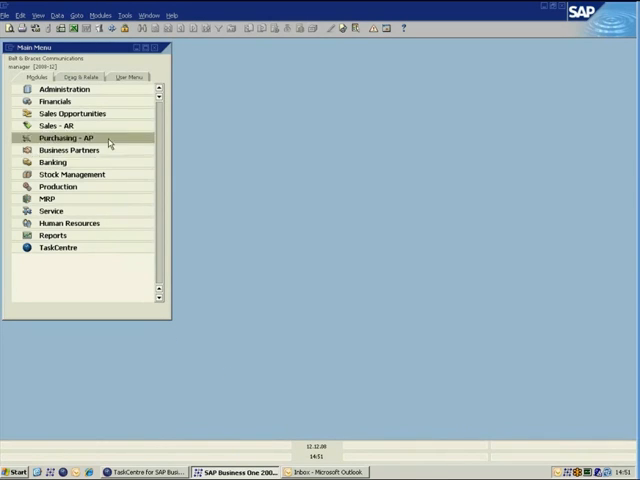
- Expand the Purchasing - A/P module to reach the Purchase Order form
left_click(52, 150)
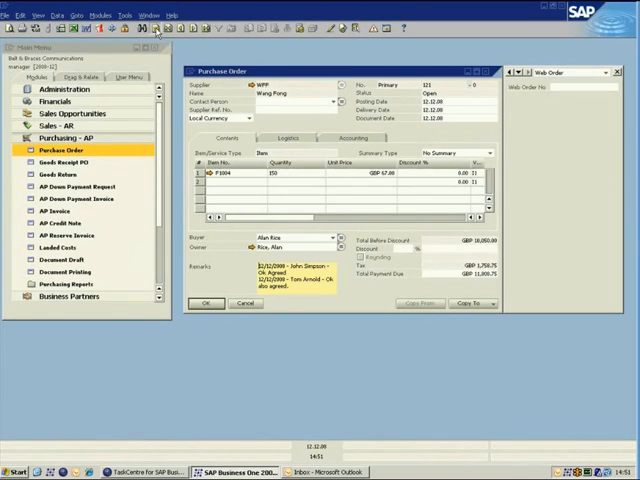
- Add a new purchase order with vendor and items, updating the item price, with remark 'Ok, large order'
left_click(146, 36)
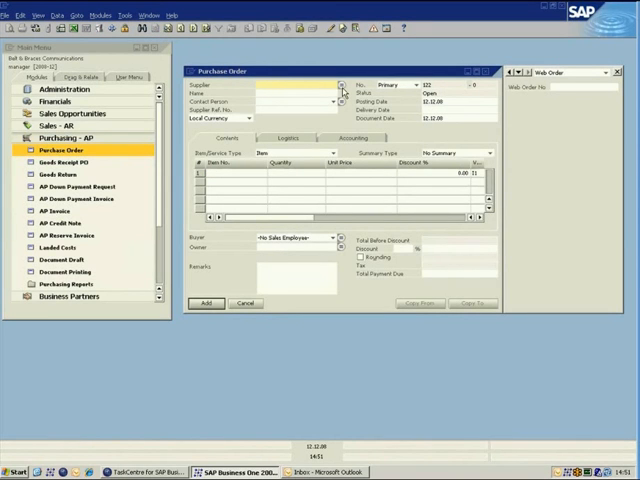
left_click(344, 88)
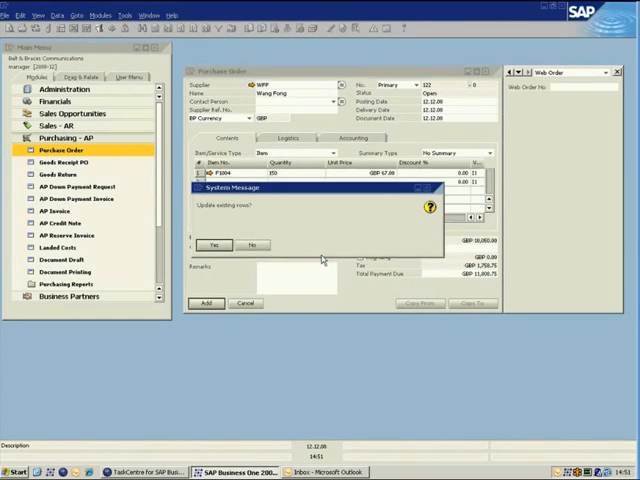
left_click(214, 244)
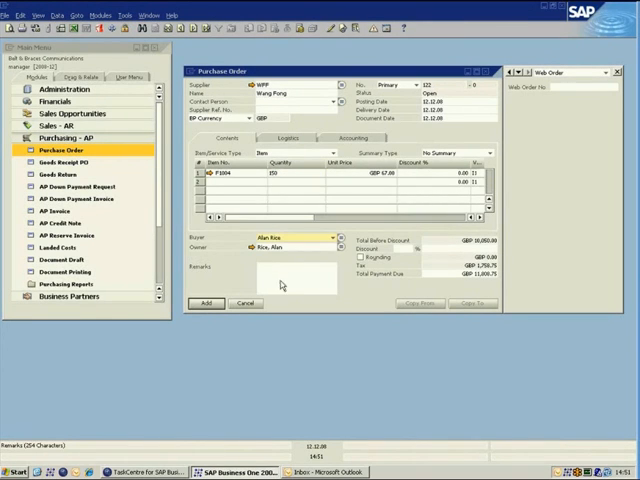
type("Ok, large order")
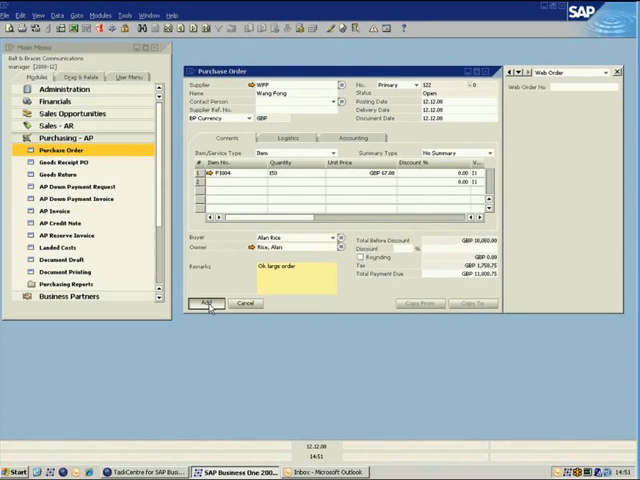
left_click(206, 304)
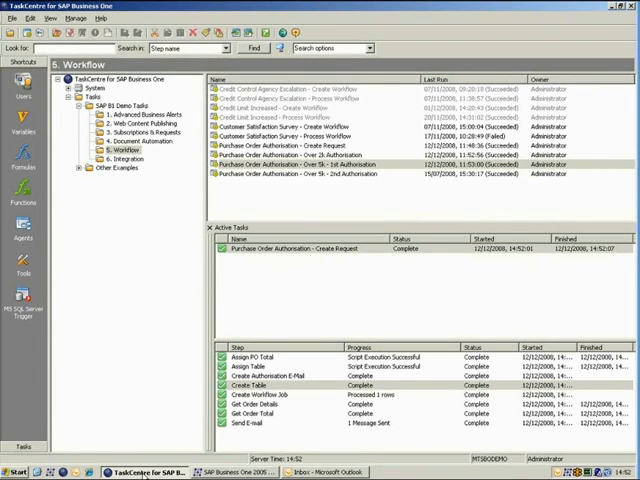
mouse_move(176, 440)
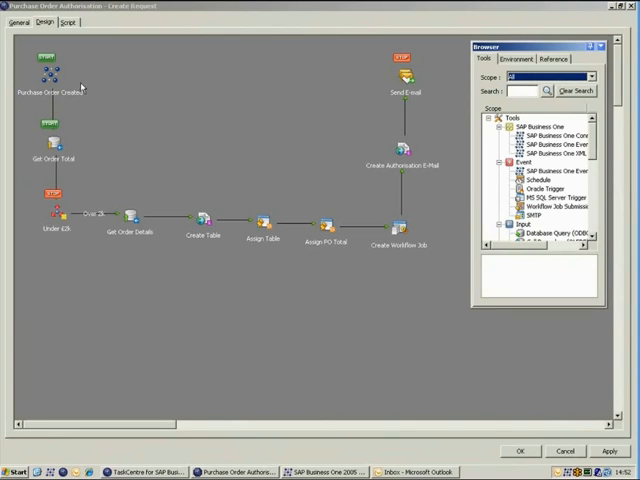
mouse_move(42, 104)
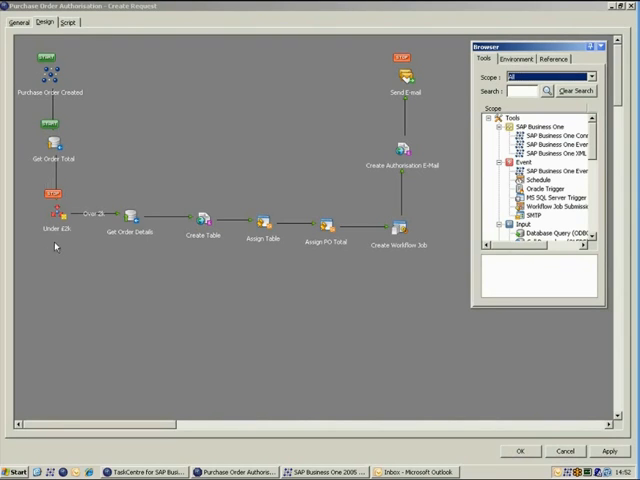
mouse_move(62, 246)
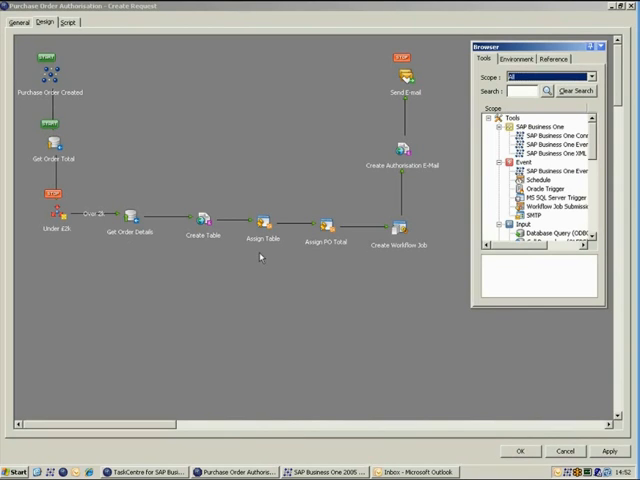
mouse_move(328, 260)
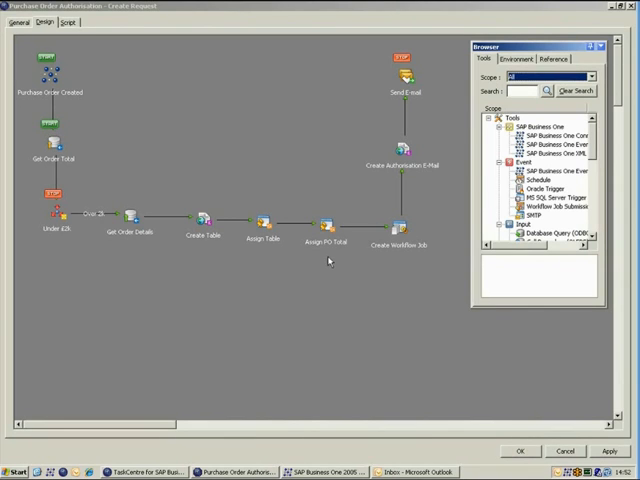
mouse_move(400, 264)
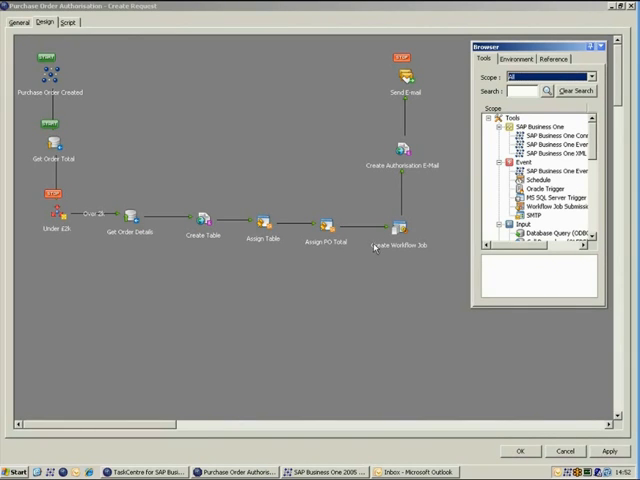
mouse_move(396, 260)
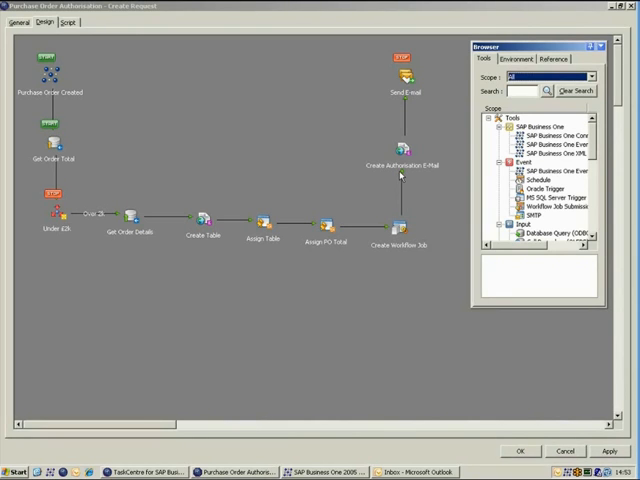
mouse_move(408, 148)
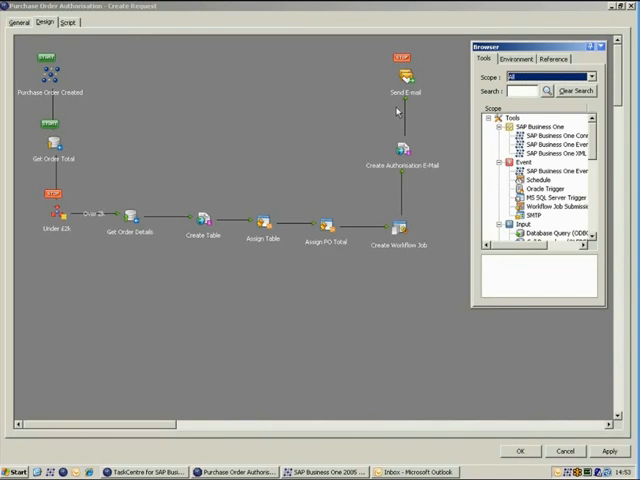
mouse_move(406, 112)
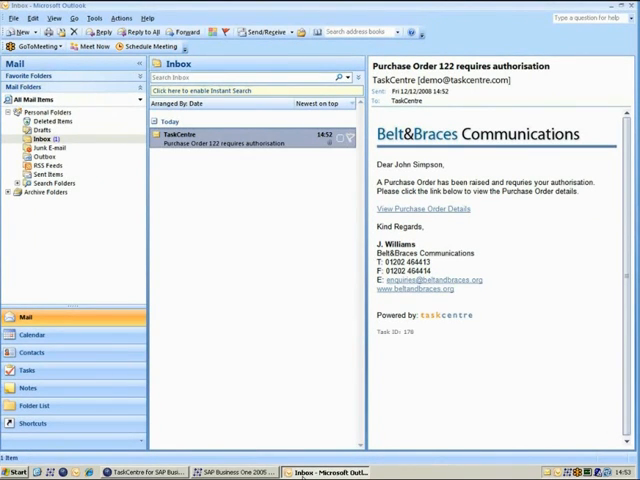
mouse_move(376, 156)
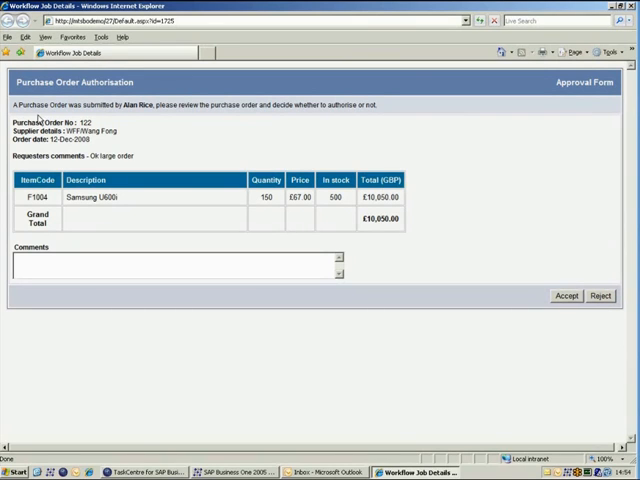
mouse_move(168, 122)
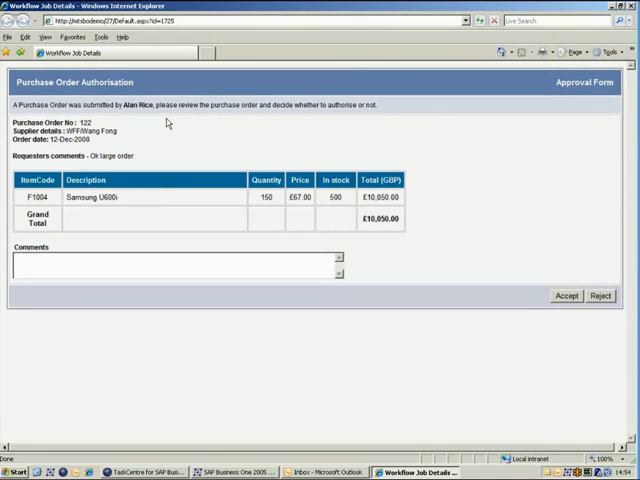
mouse_move(176, 122)
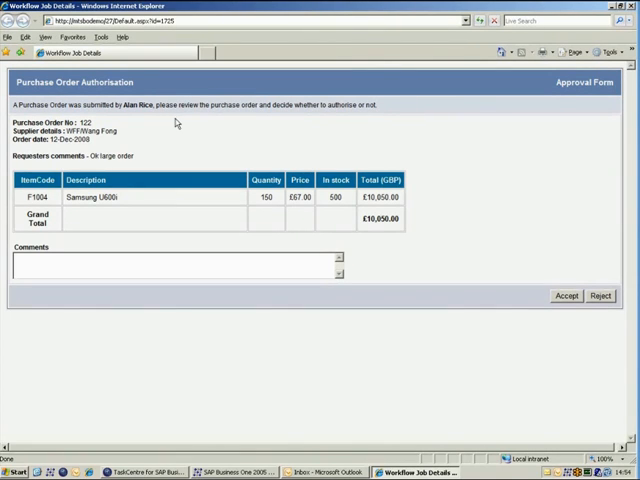
mouse_move(136, 212)
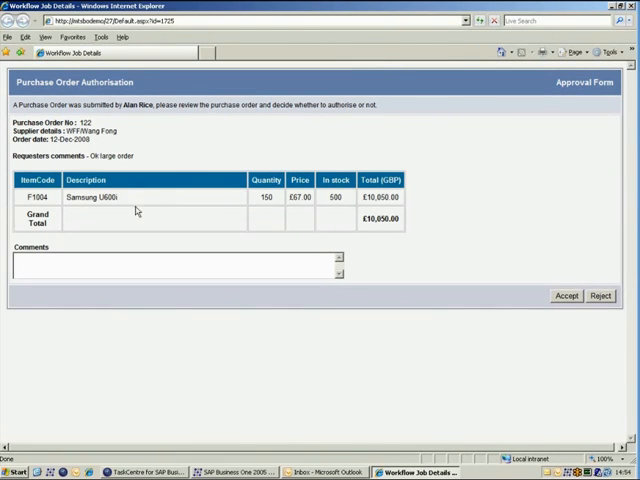
- Enter the comment 'Ok agreed' and accept the Purchase Order 122 authorisation
left_click(60, 264)
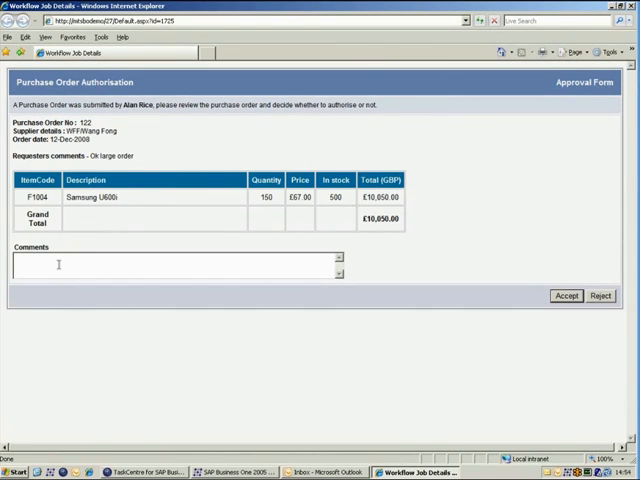
type("Ok")
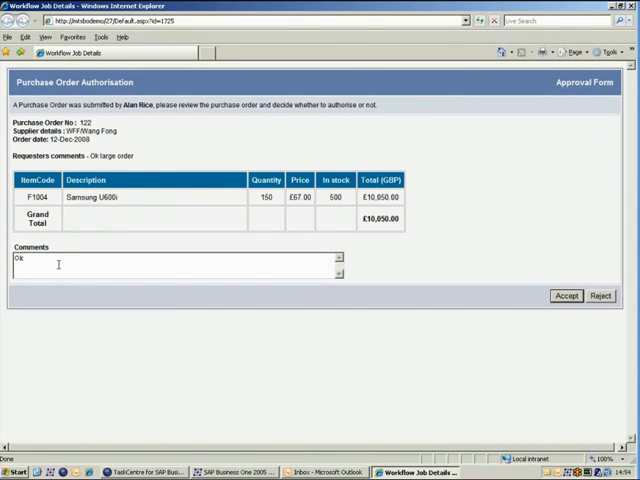
type("agreed")
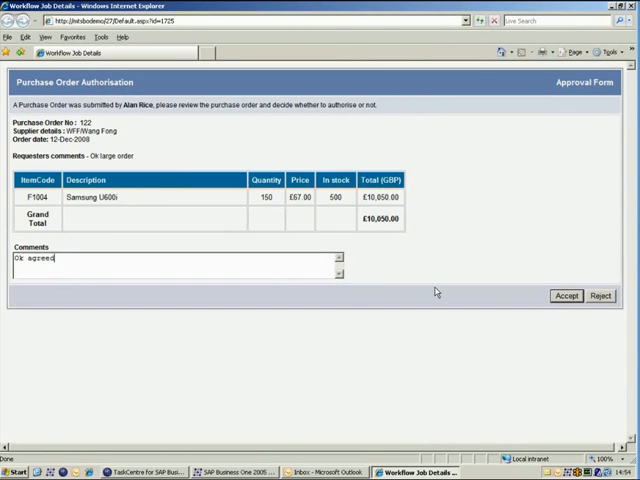
left_click(562, 296)
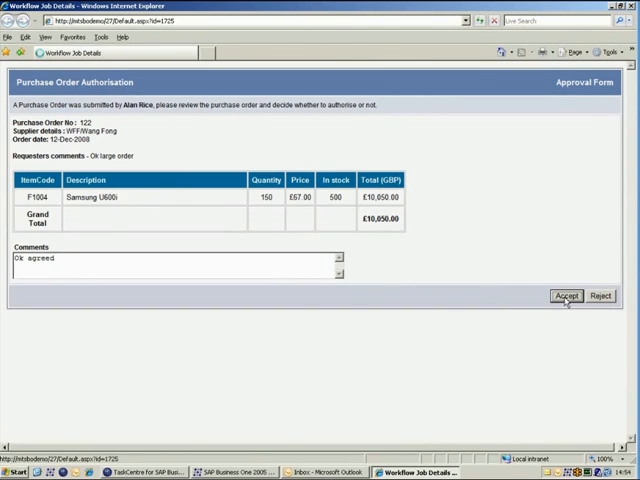
left_click(560, 296)
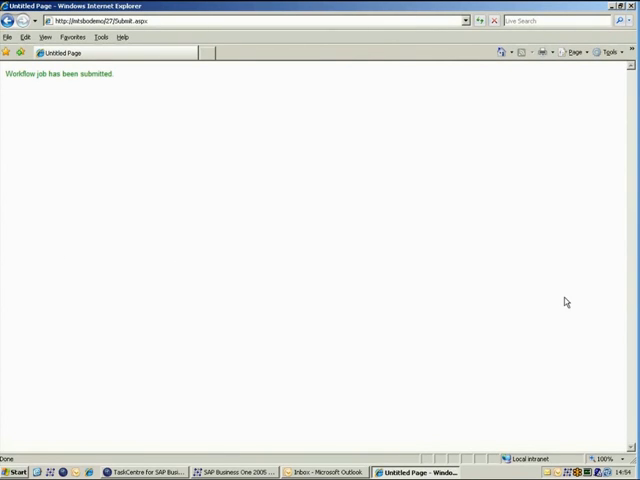
mouse_move(500, 332)
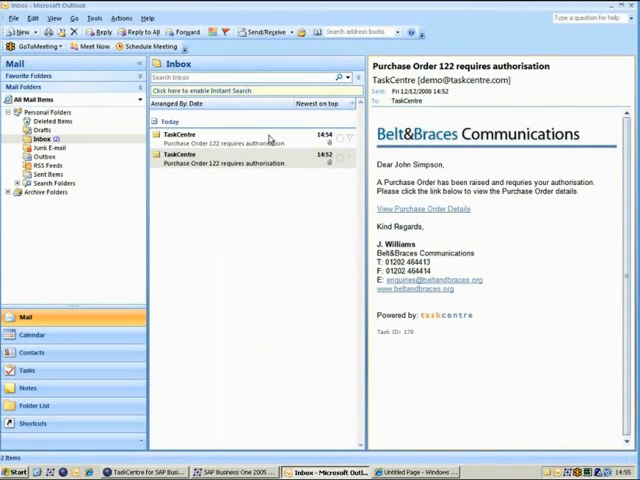
- Preview the second 'Purchase Order 122 requires authorisation' email about the £5000 limit
left_click(250, 138)
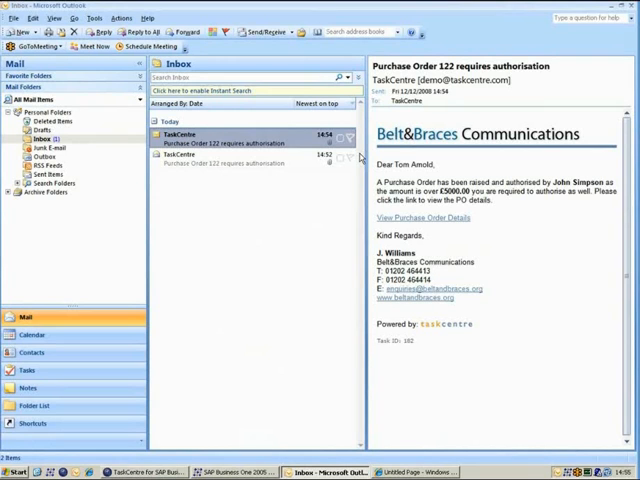
mouse_move(382, 166)
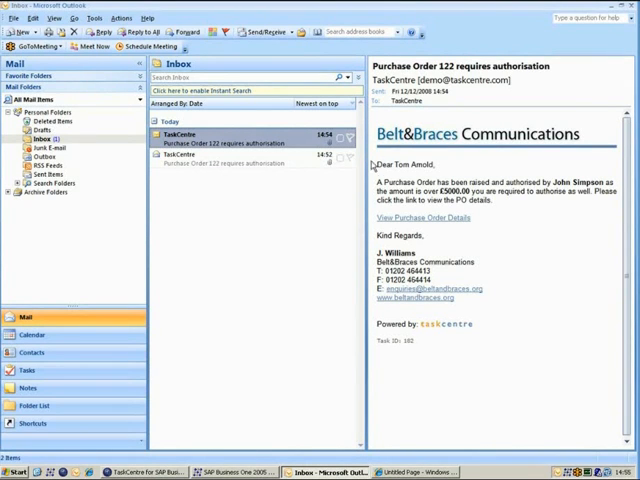
mouse_move(406, 216)
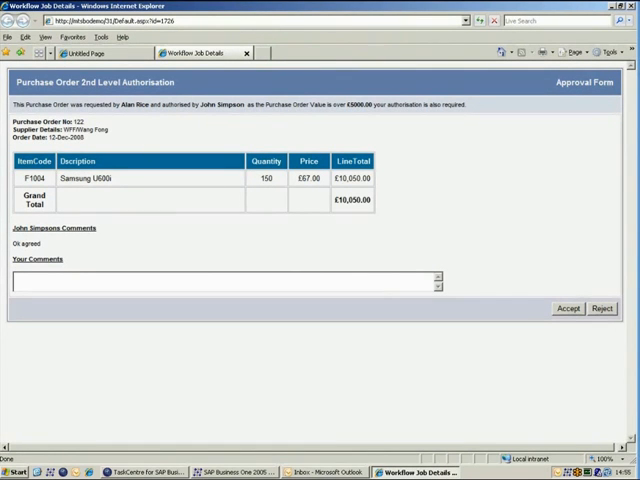
mouse_move(318, 122)
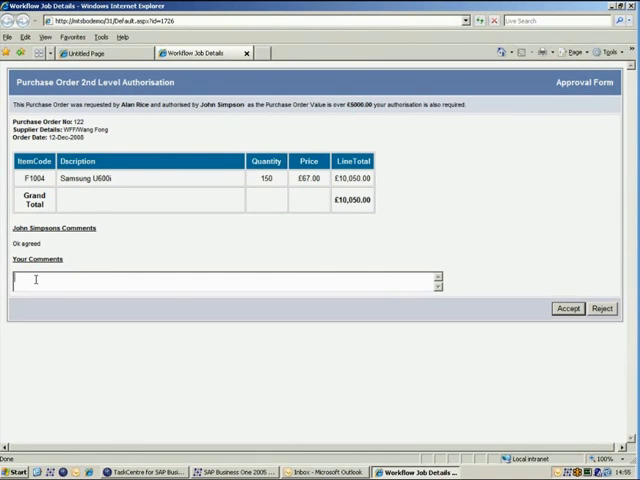
- Enter the comment 'Ok also agreed' and accept the 2nd Level Authorisation for Purchase Order 122
type("Ok")
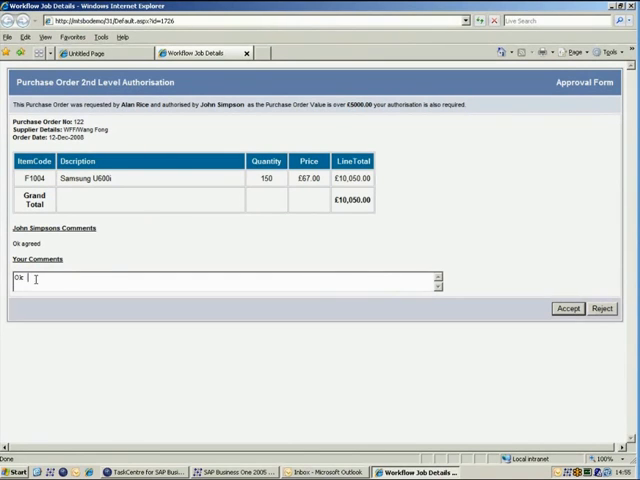
type("also")
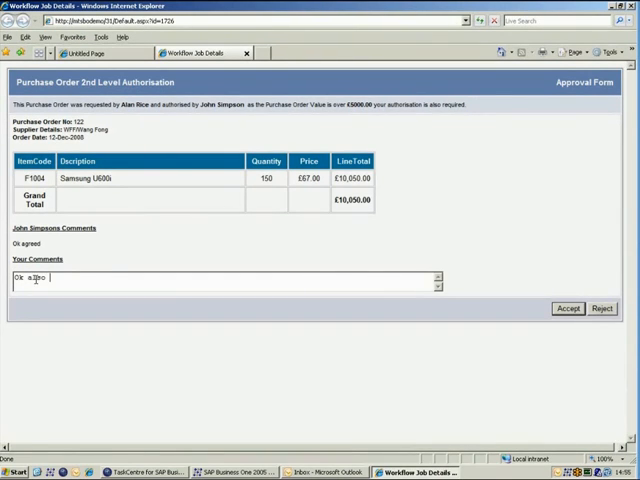
type("also agreed")
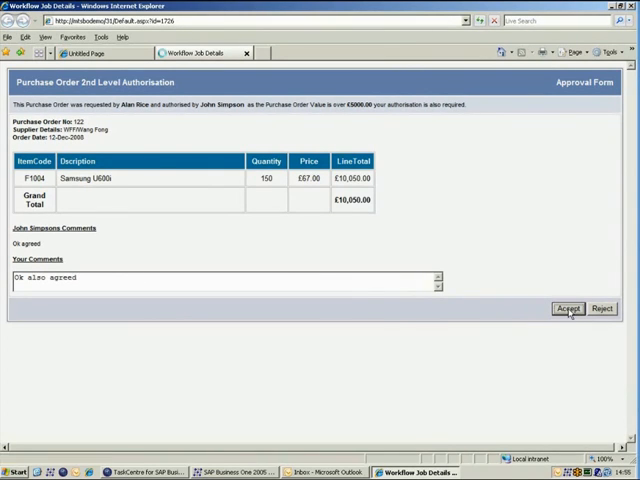
left_click(566, 308)
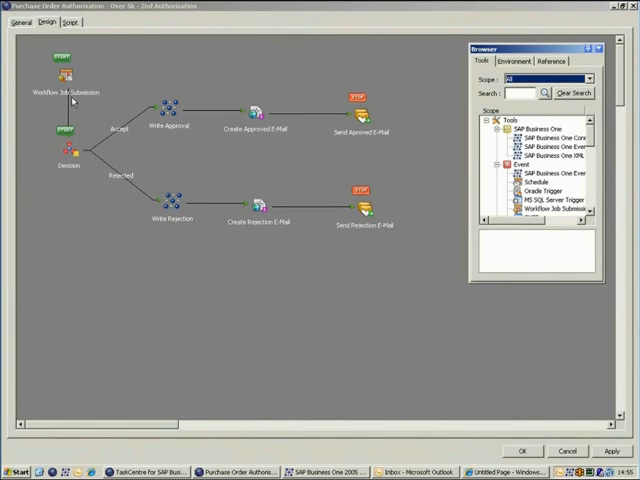
mouse_move(66, 98)
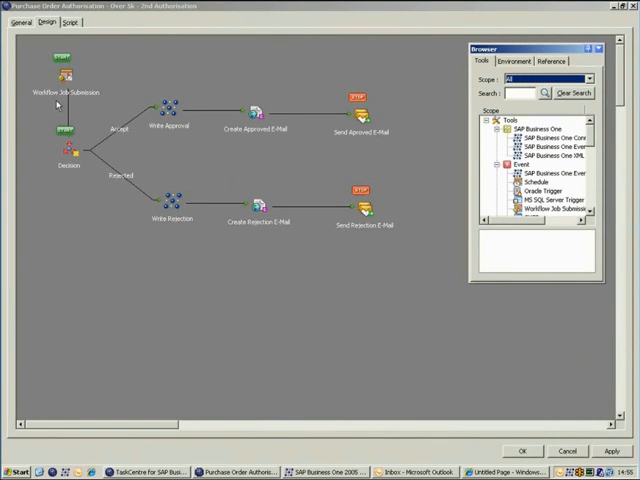
mouse_move(62, 104)
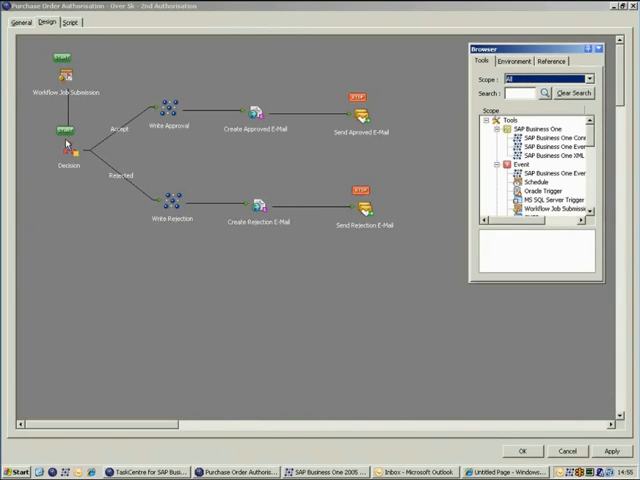
mouse_move(74, 180)
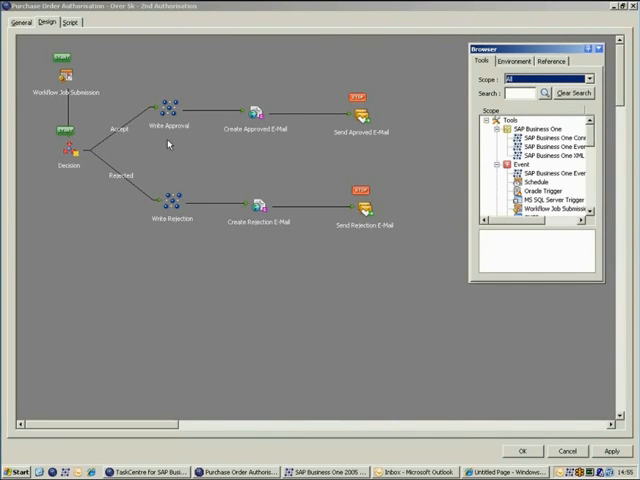
mouse_move(184, 144)
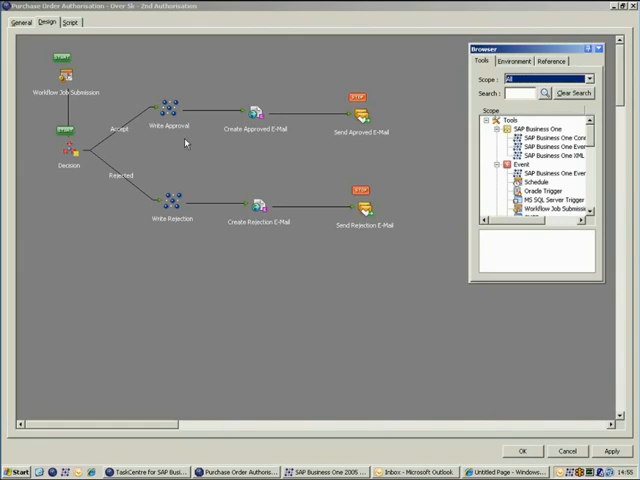
mouse_move(254, 142)
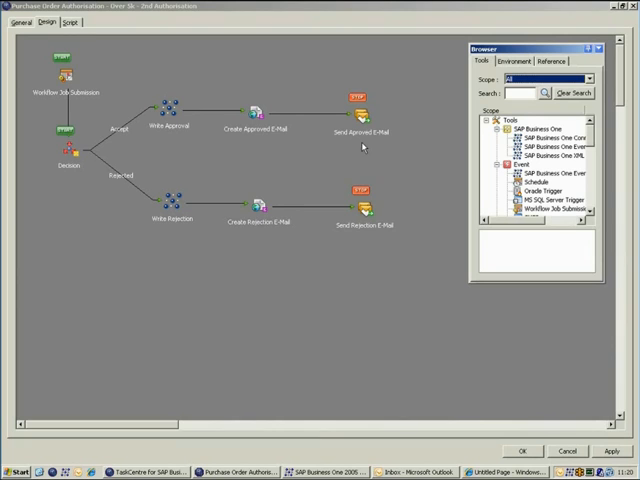
mouse_move(368, 148)
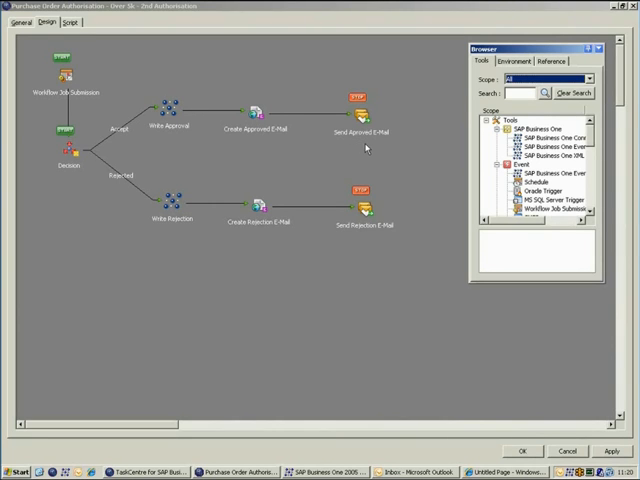
mouse_move(432, 240)
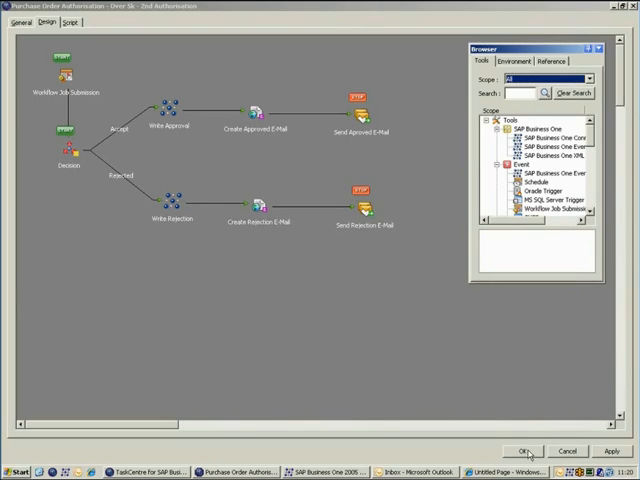
left_click(524, 448)
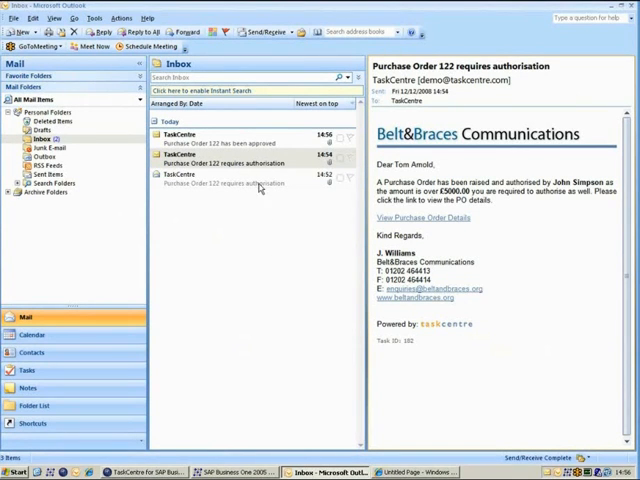
- Preview the 'Purchase Order 122 has been approved' email in the Inbox
left_click(240, 136)
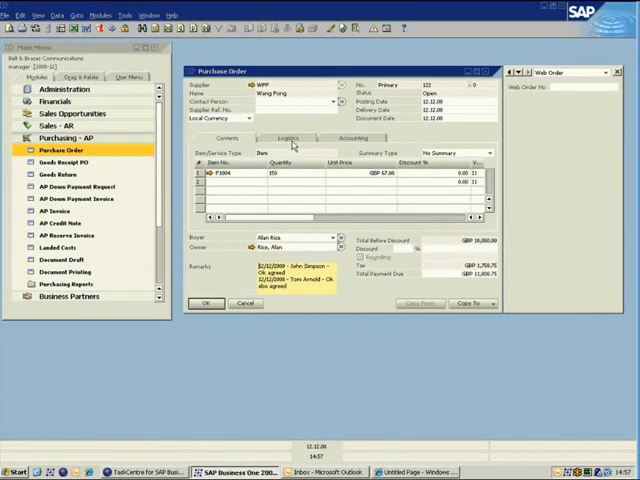
- Show the purchase order's Logistics details with the Approved checkbox ticked
left_click(288, 136)
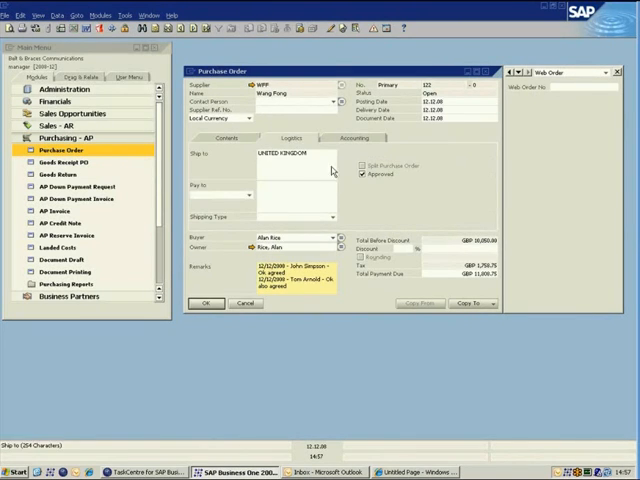